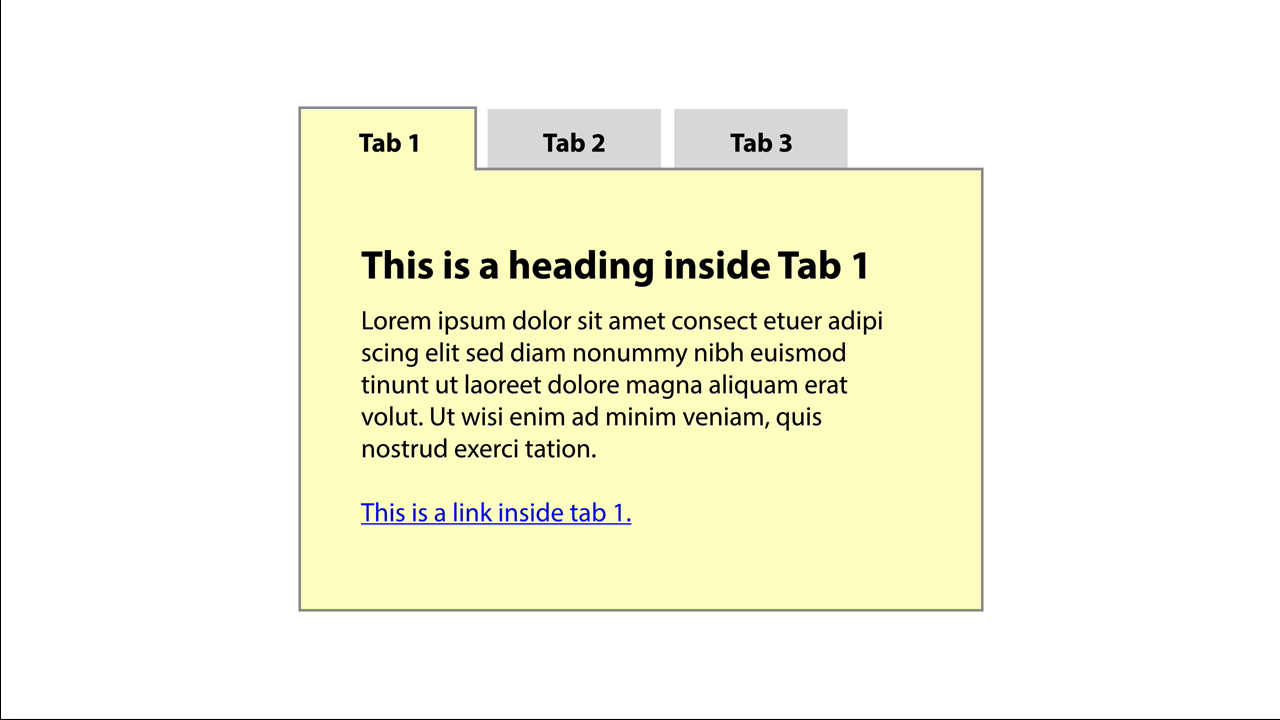
Advance the slides through the Tab 2 and Tab 3 panels and on past Tab 3
left_click(574, 140)
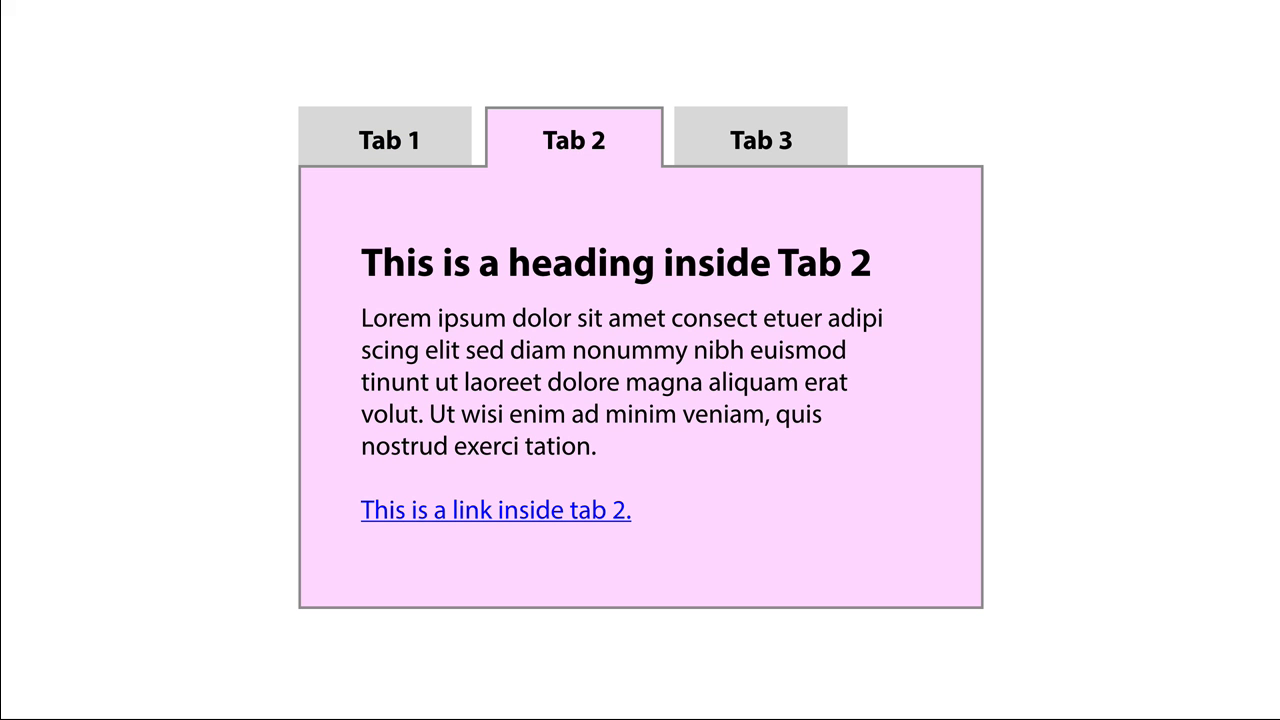
left_click(760, 140)
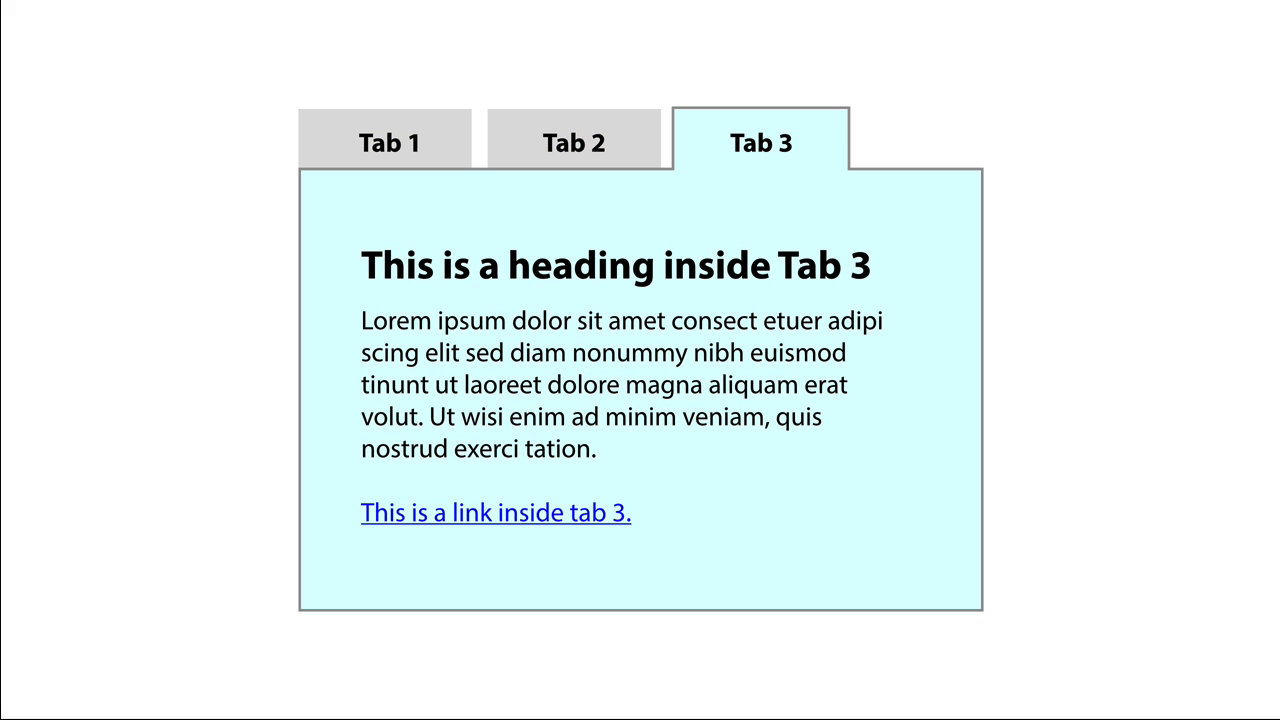
left_click(388, 142)
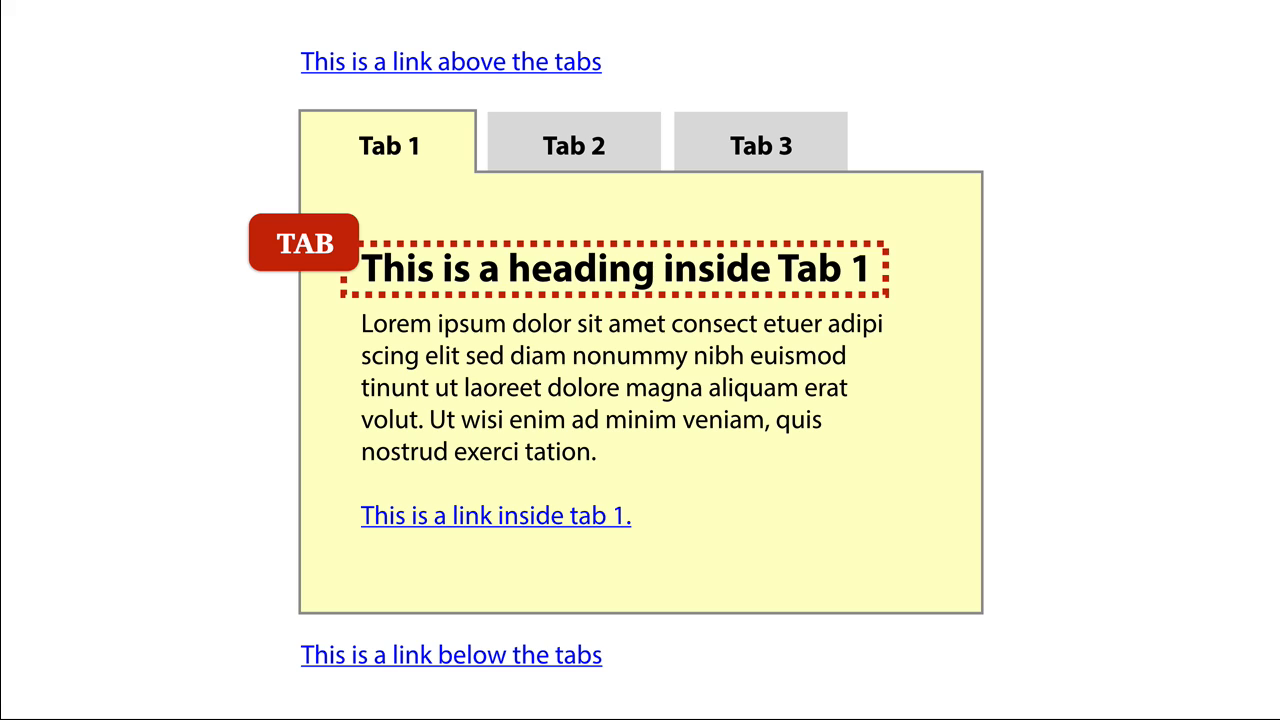
Advance the focus-order demonstration from the Tab 1 heading tab stop
key("Tab")
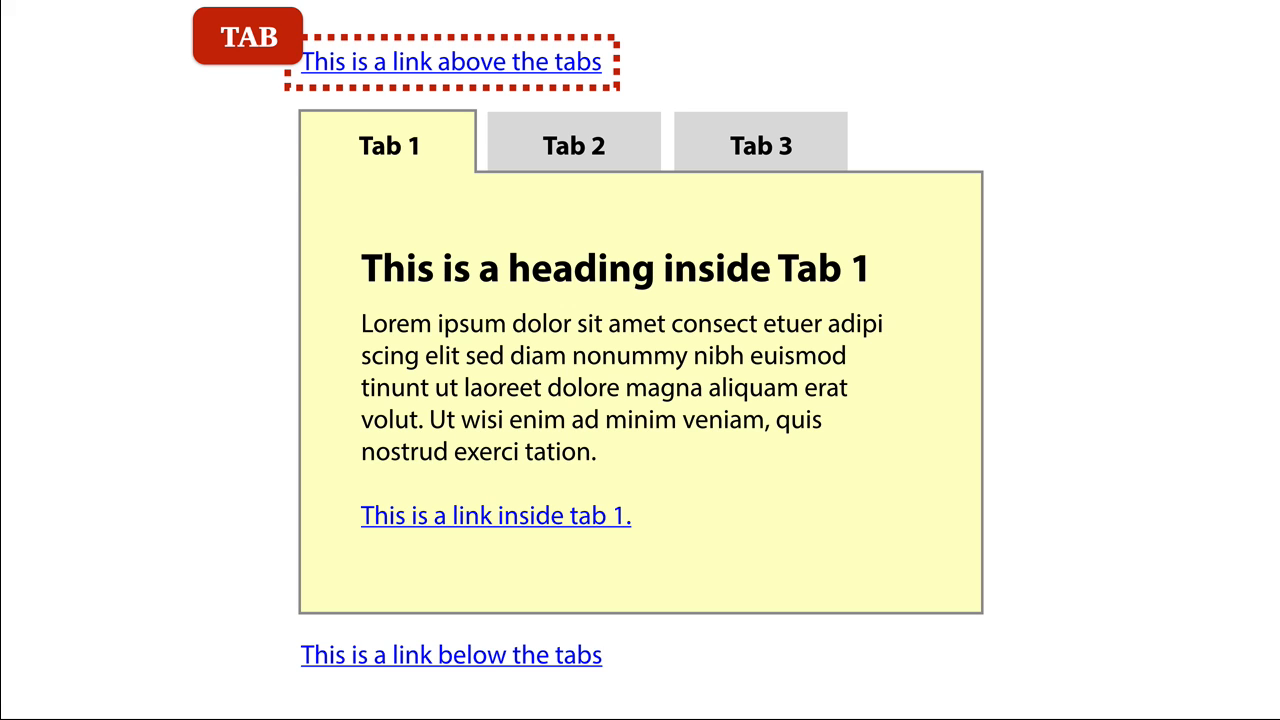
Step focus from the top link onto the Tab 1 panel and beyond it
key("Tab")
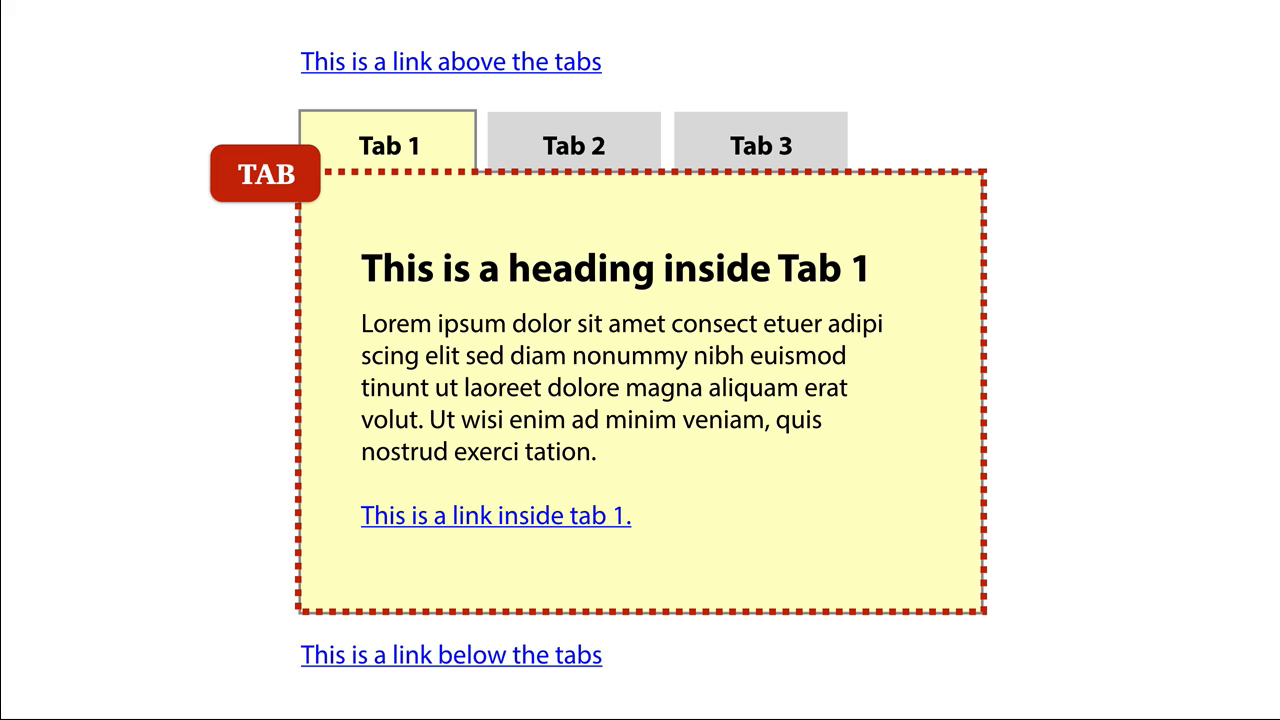
key("Tab")
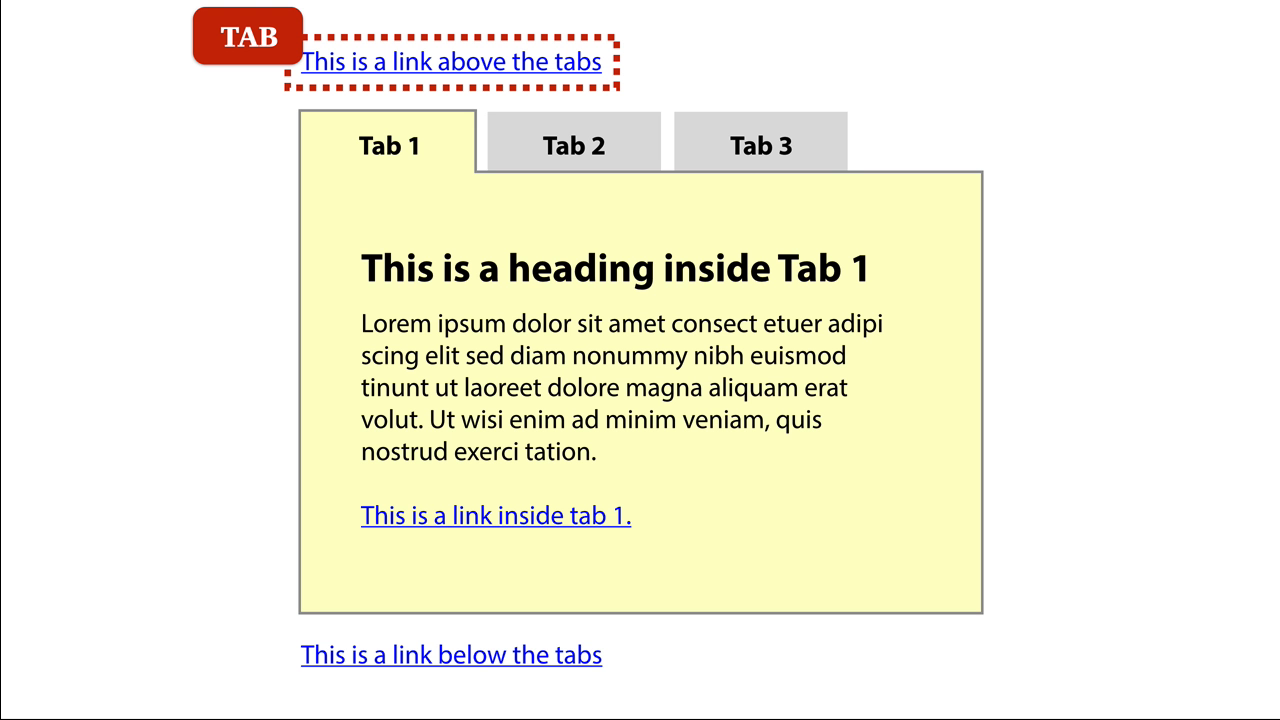
Step focus onto the Tab 1 tab, then Tab 2, and activate Tab 2 to show its panel
key("Tab")
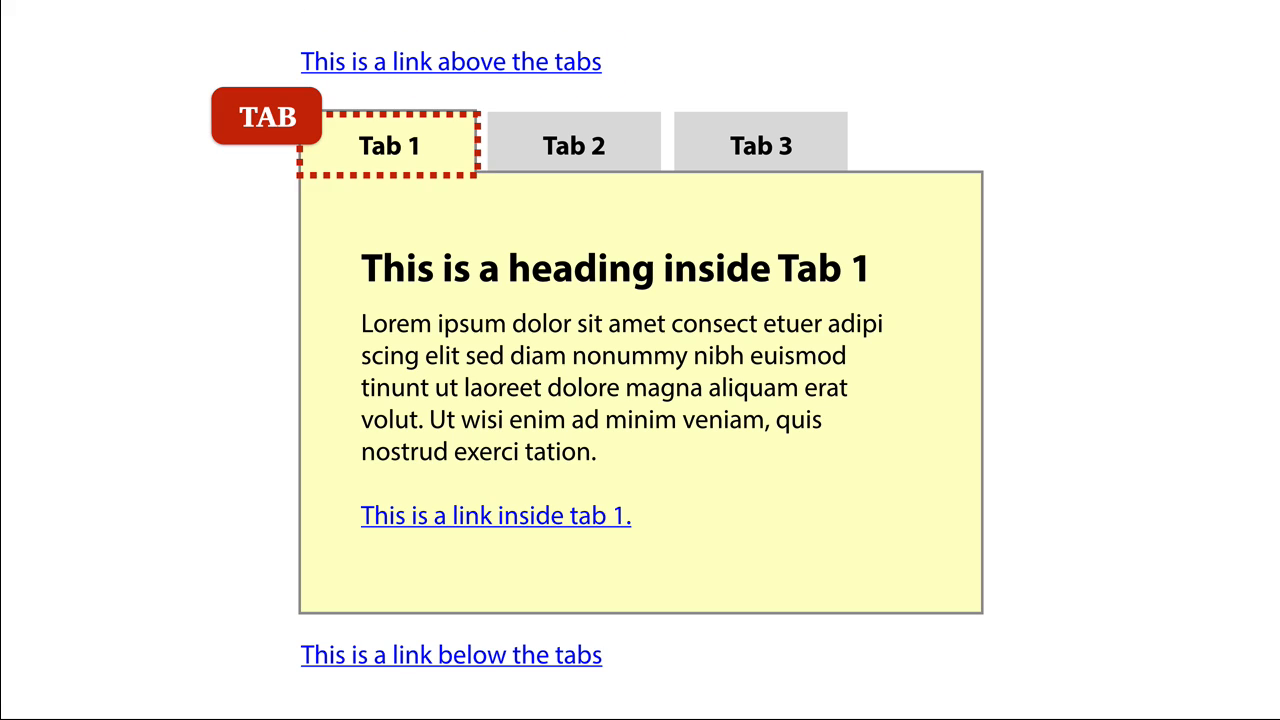
key("Tab")
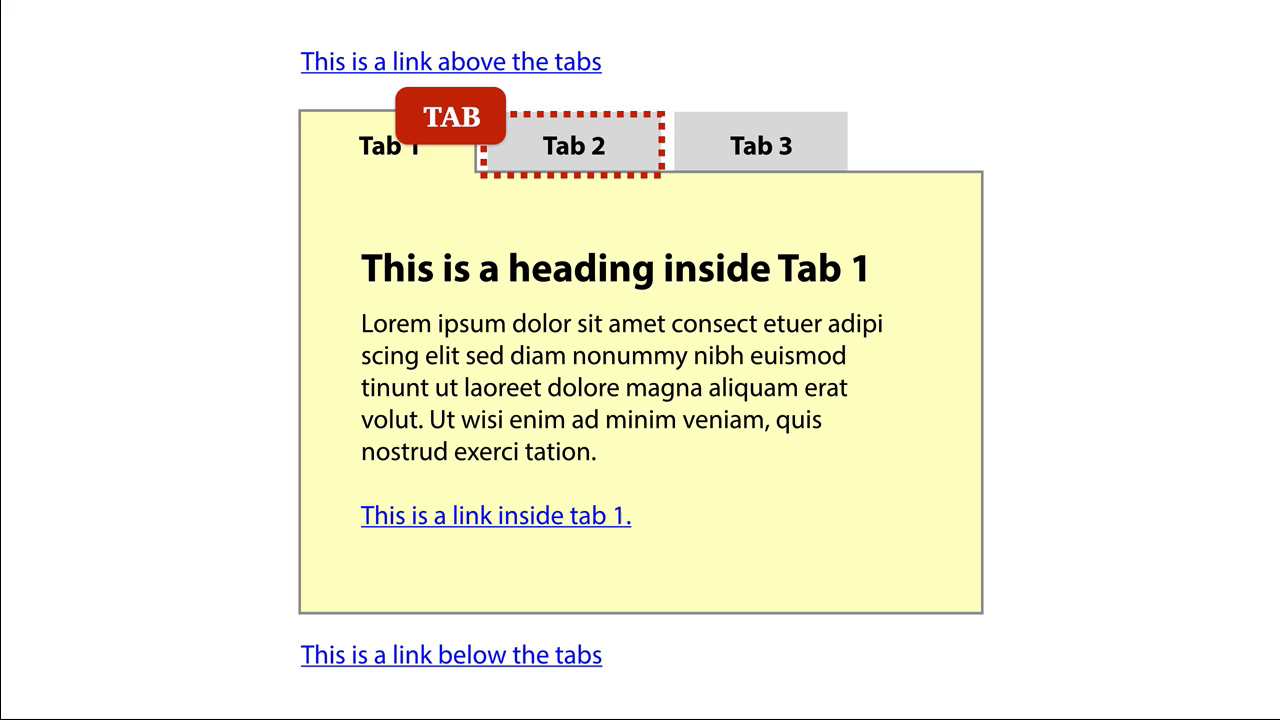
key("Enter")
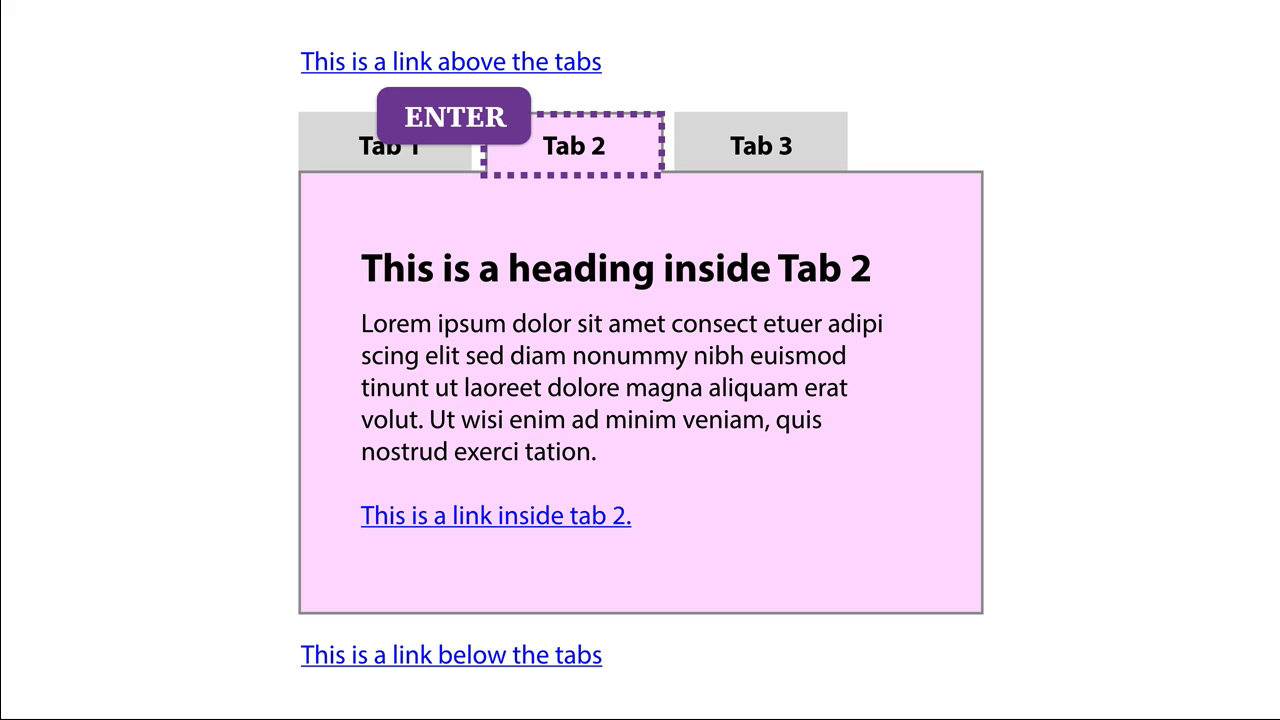
Move the focus outline on to Tab 3 and advance to the next slide
key("Tab")
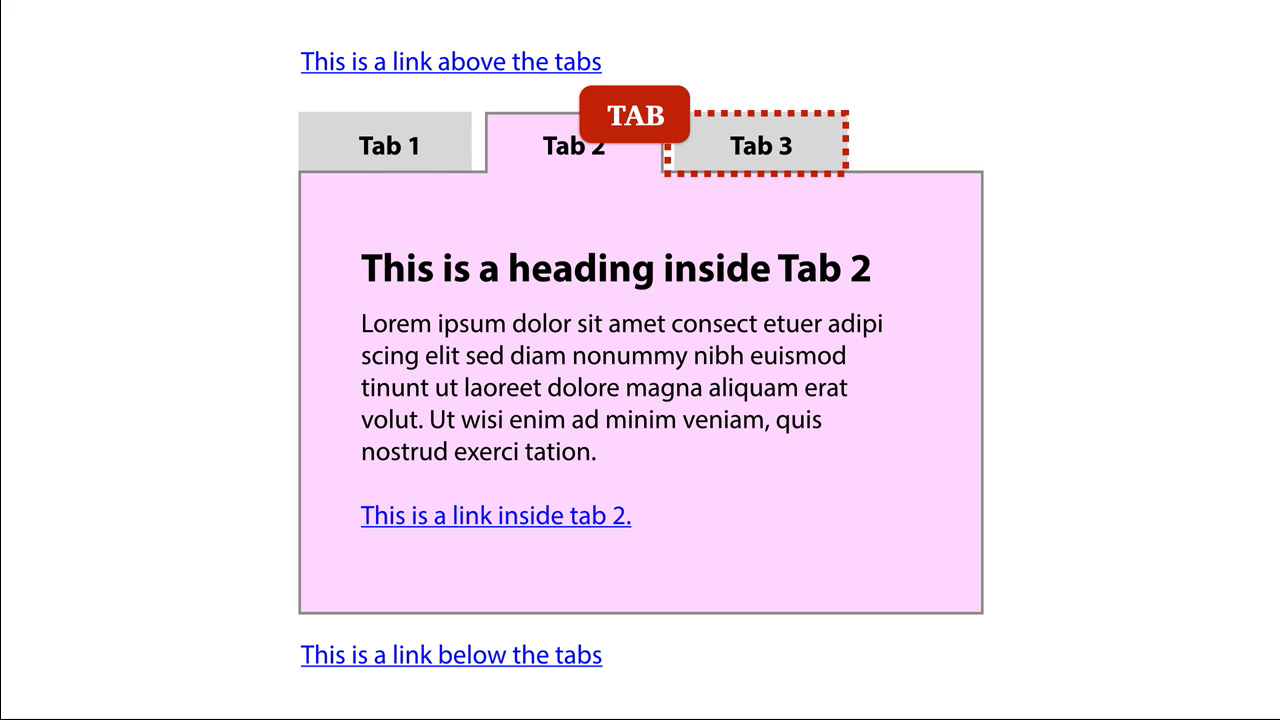
key("tab")
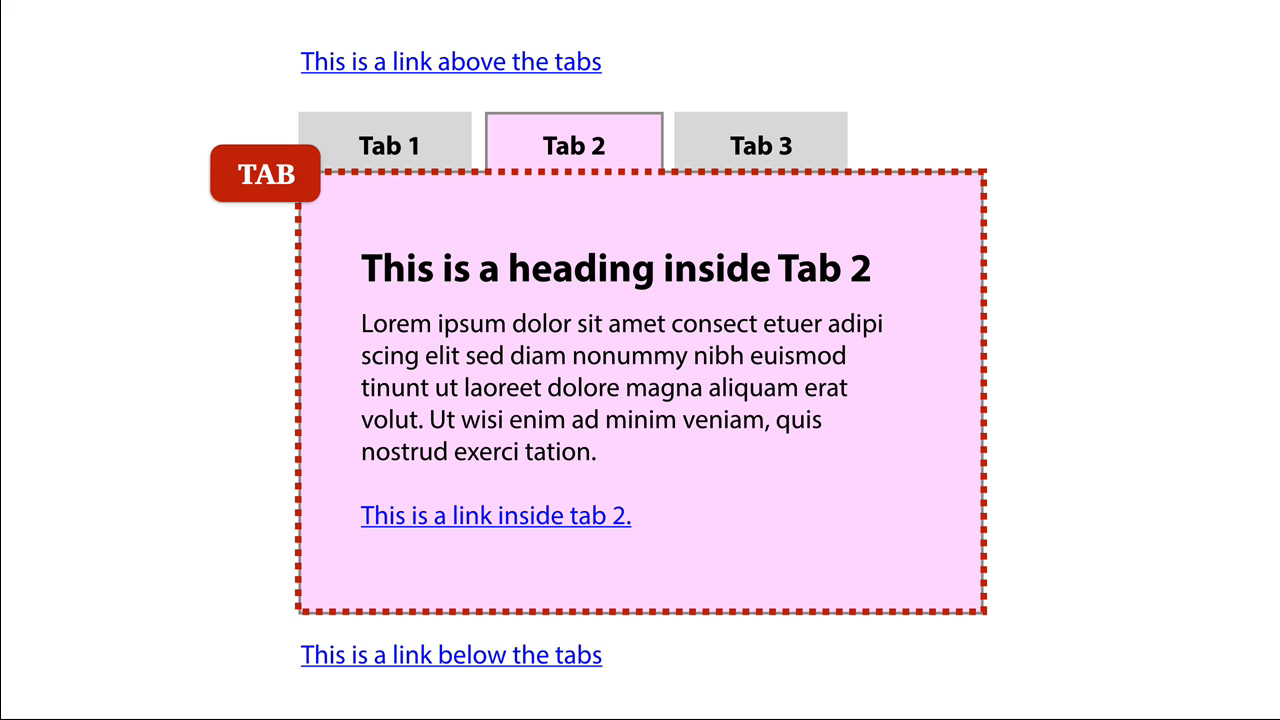
key("Tab")
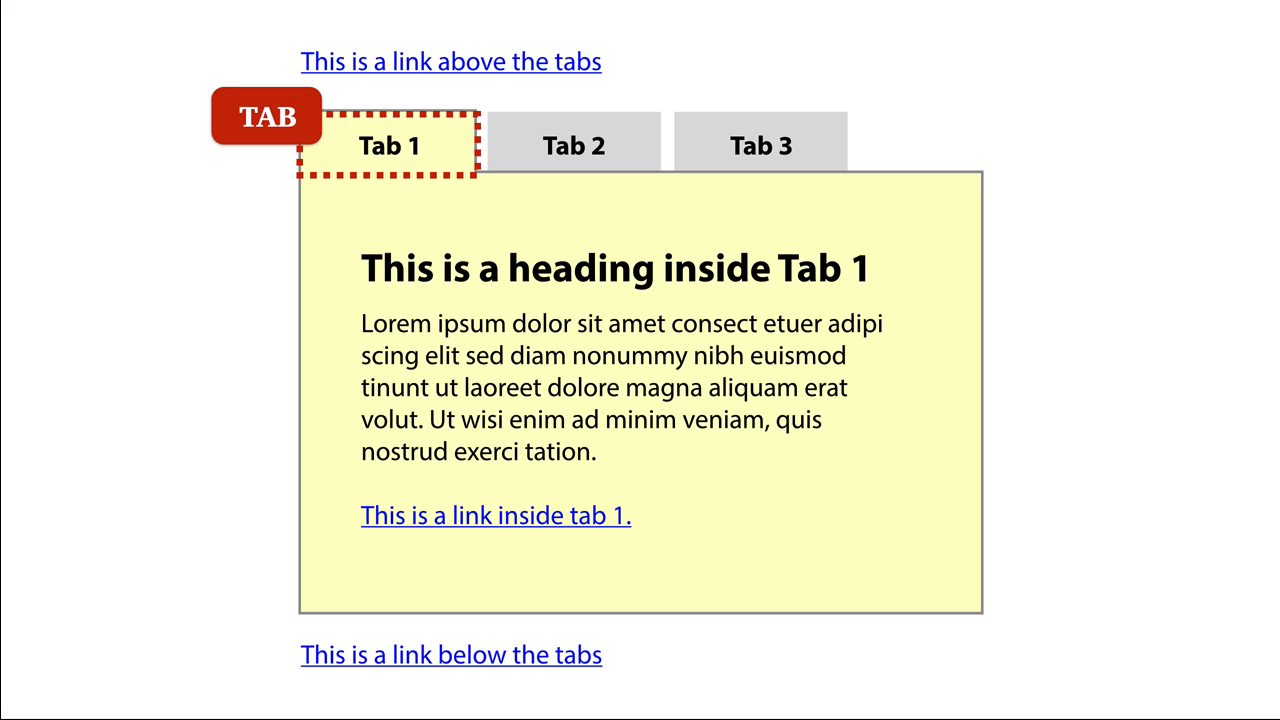
Step focus into the Tab 1 panel, its inner link, then the link below the tabs
key("Tab")
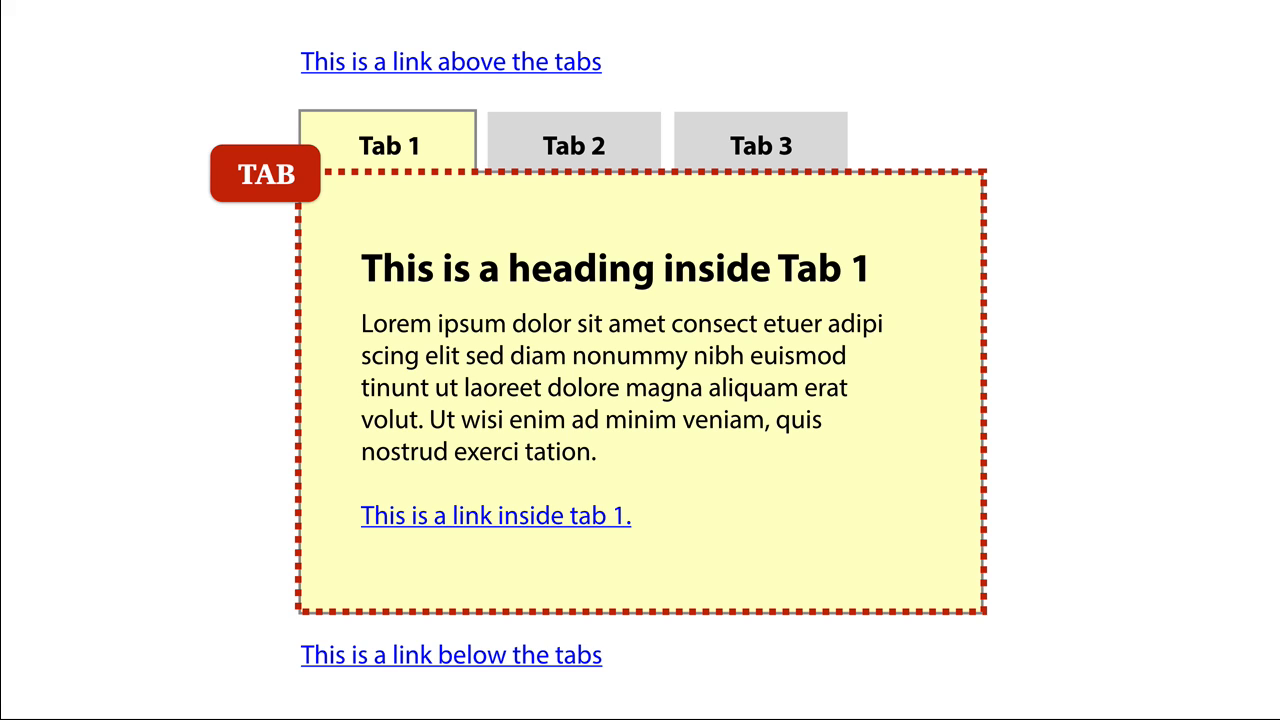
key("Tab")
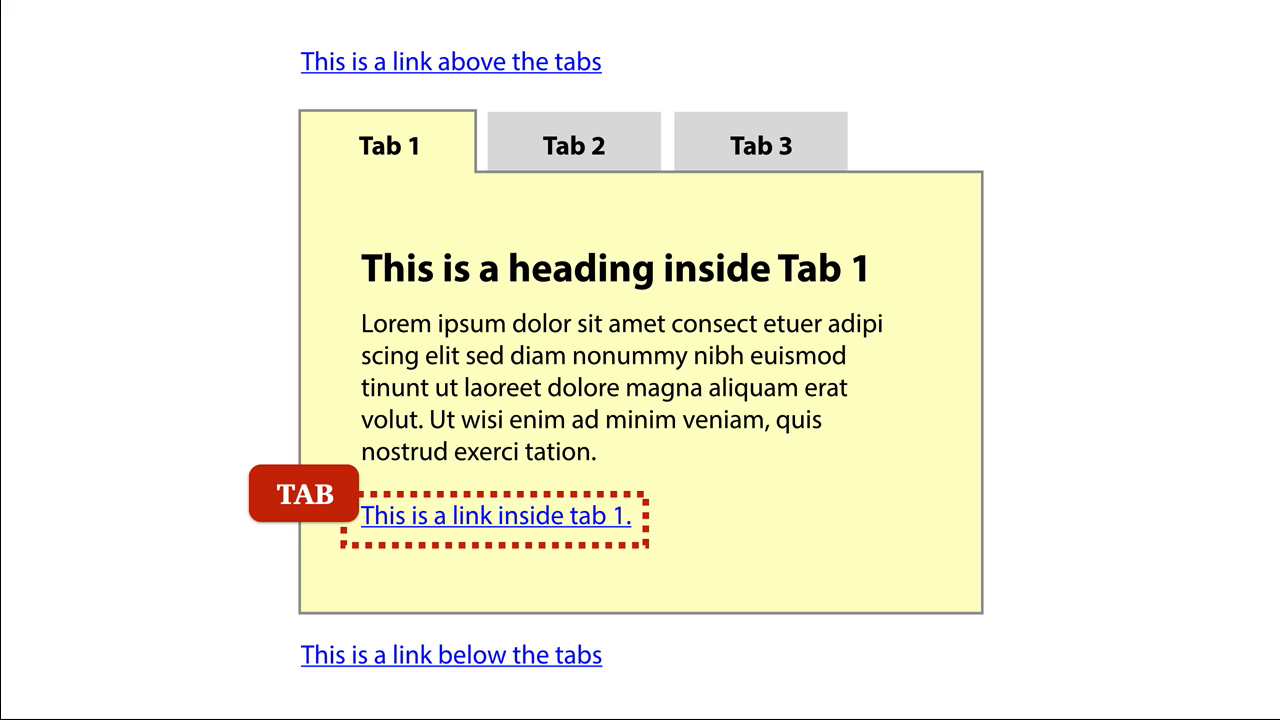
key("Tab")
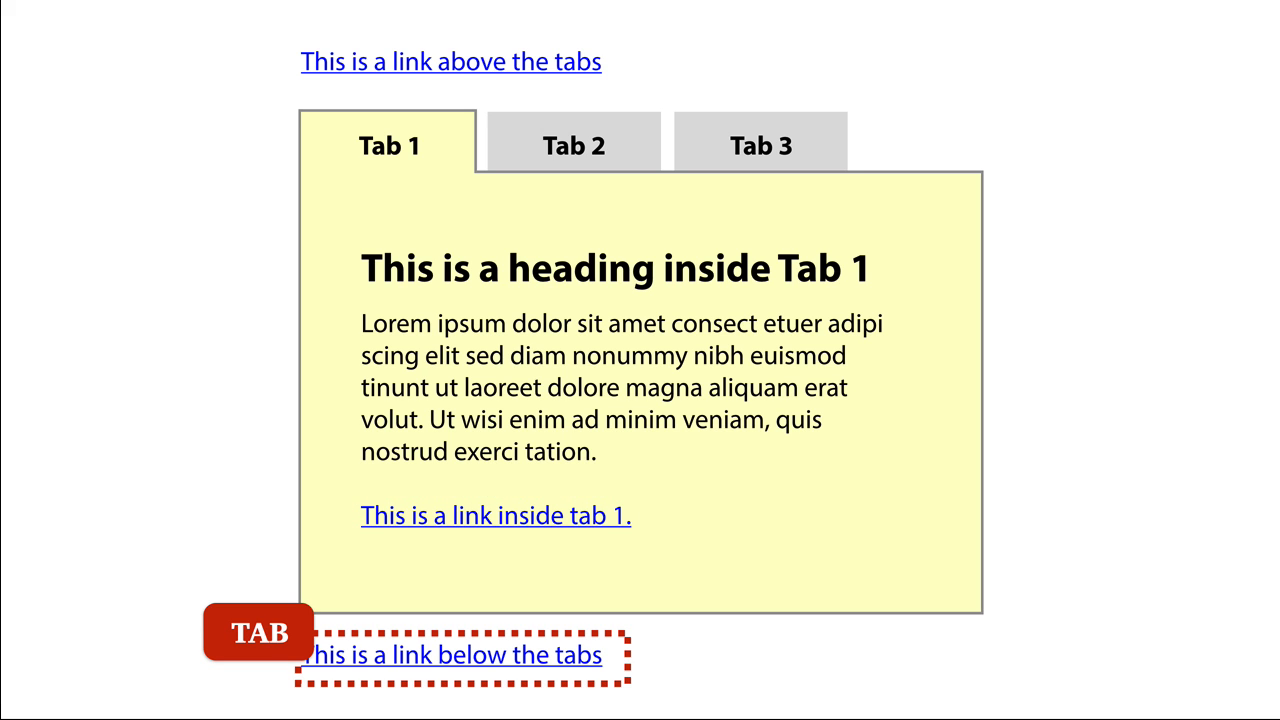
key("Tab")
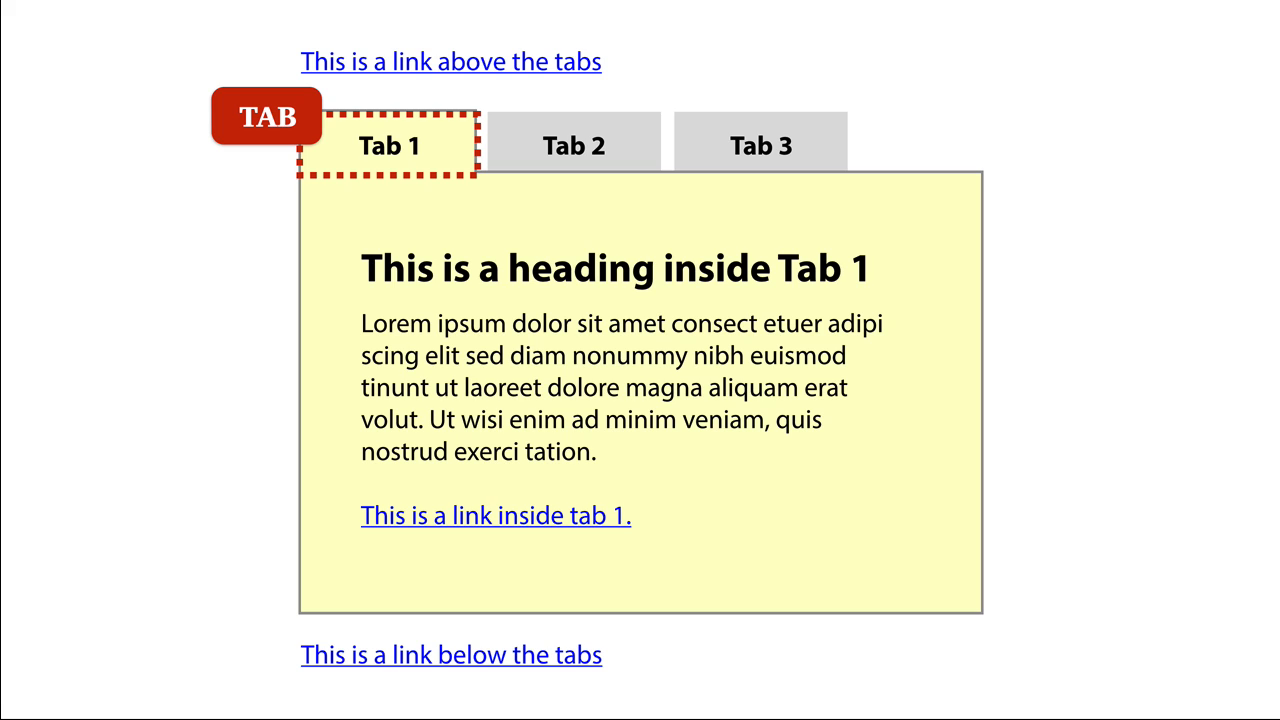
Advance the diagram to the focused Tab 3 panel, then to the role="presentation" code slide
left_click(574, 146)
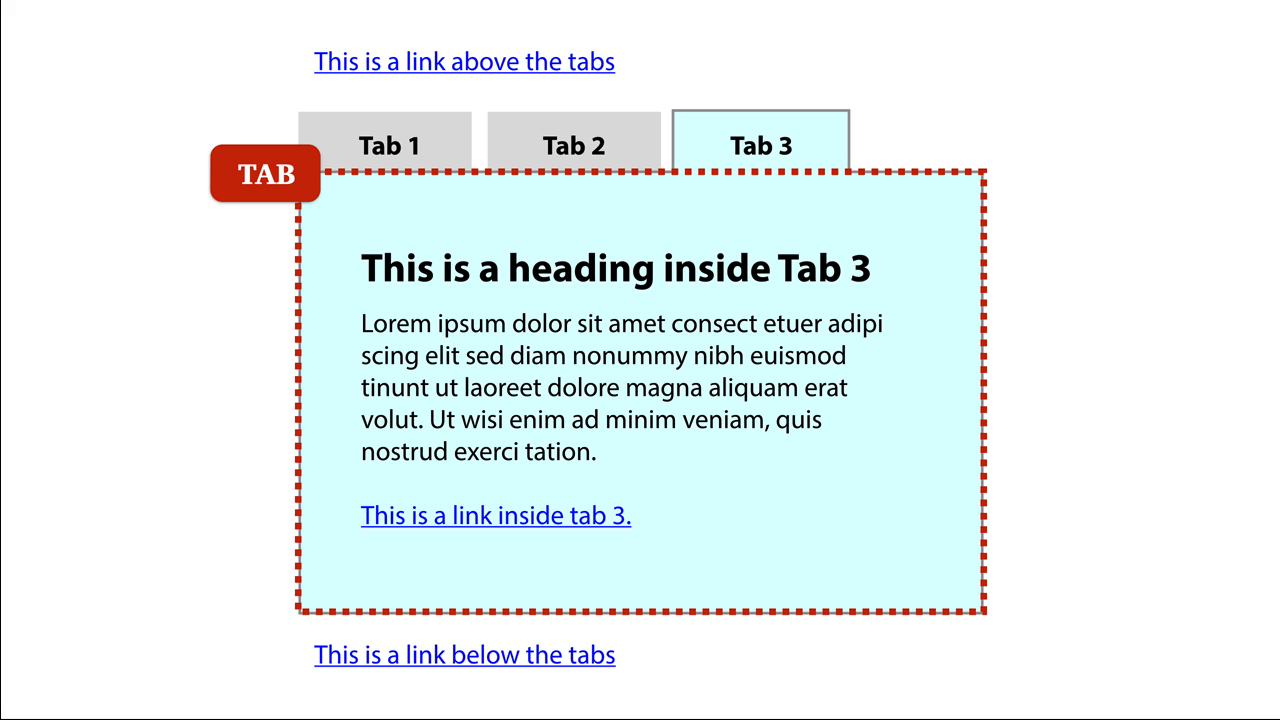
key("tab")
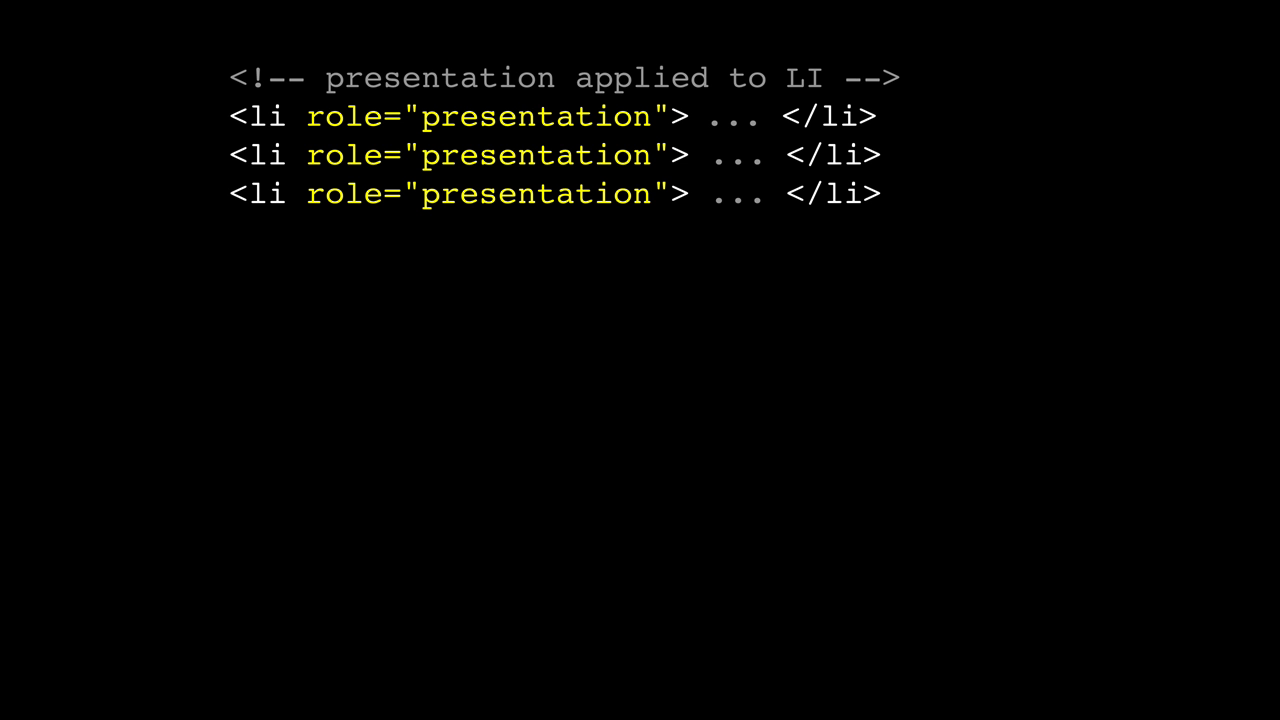
Show the markup giving the Apple, Pears and Oranges links role="tab"
key("Right")
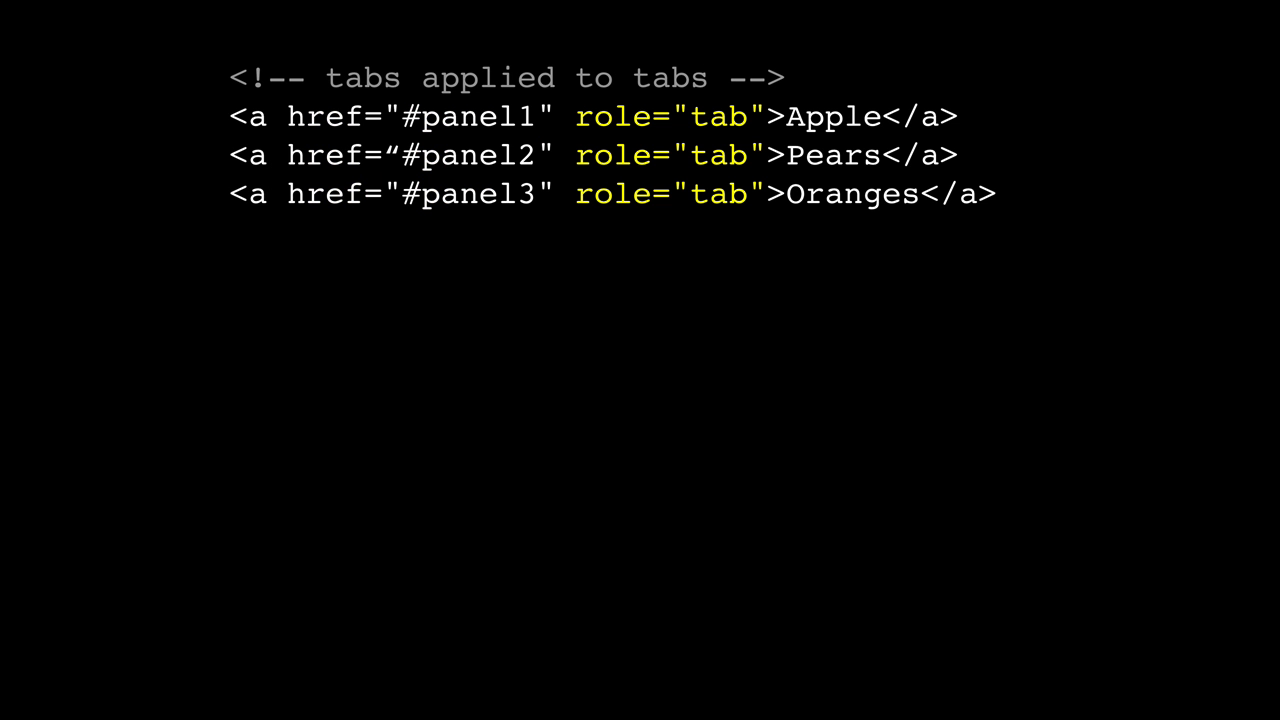